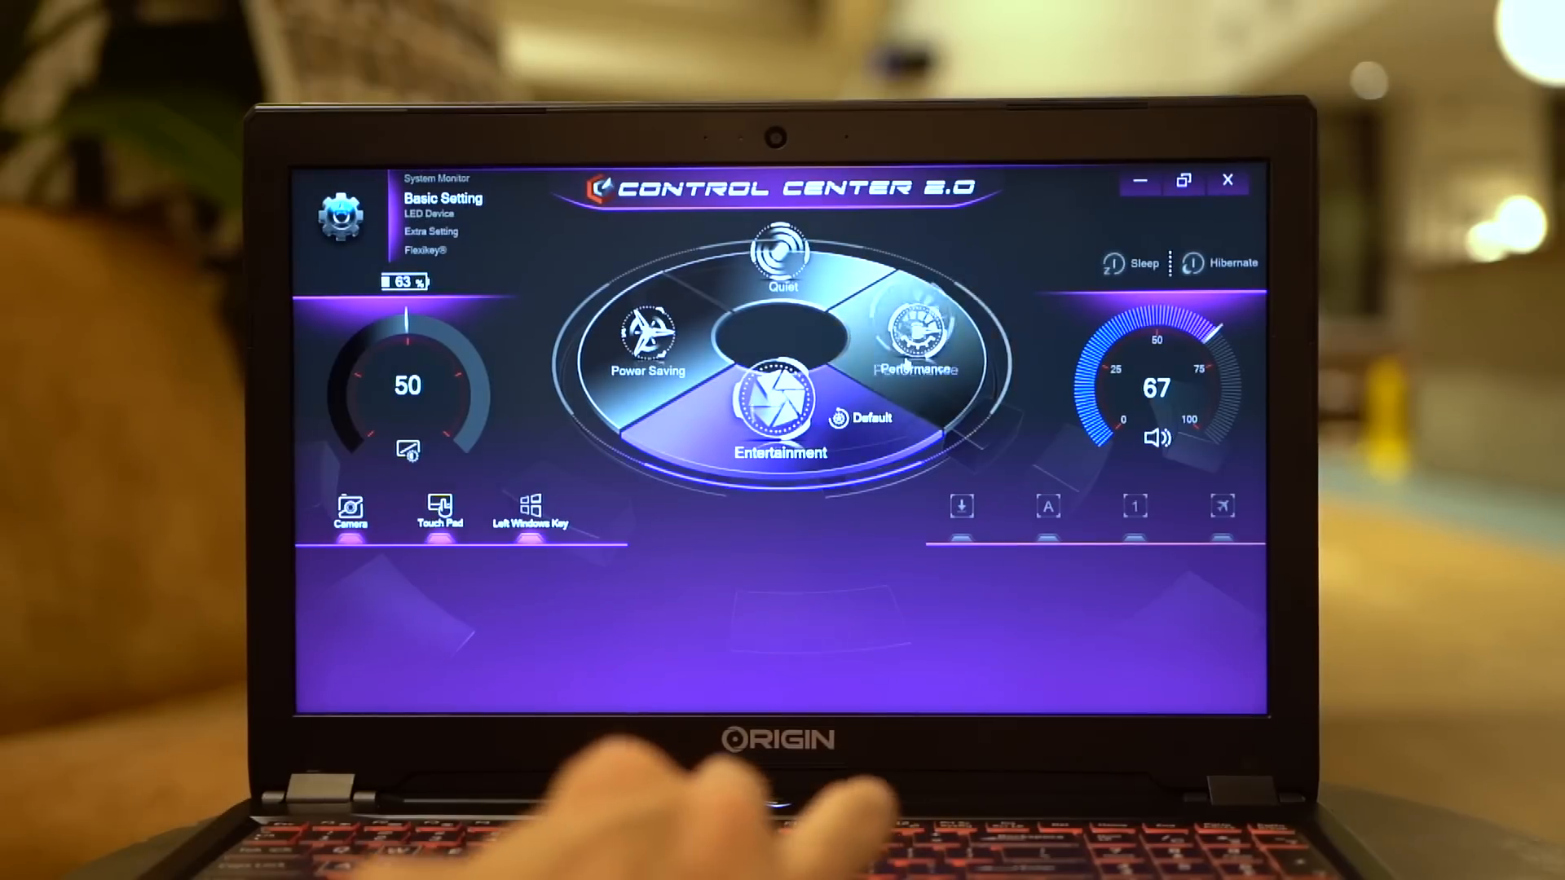
pyautogui.click(910, 344)
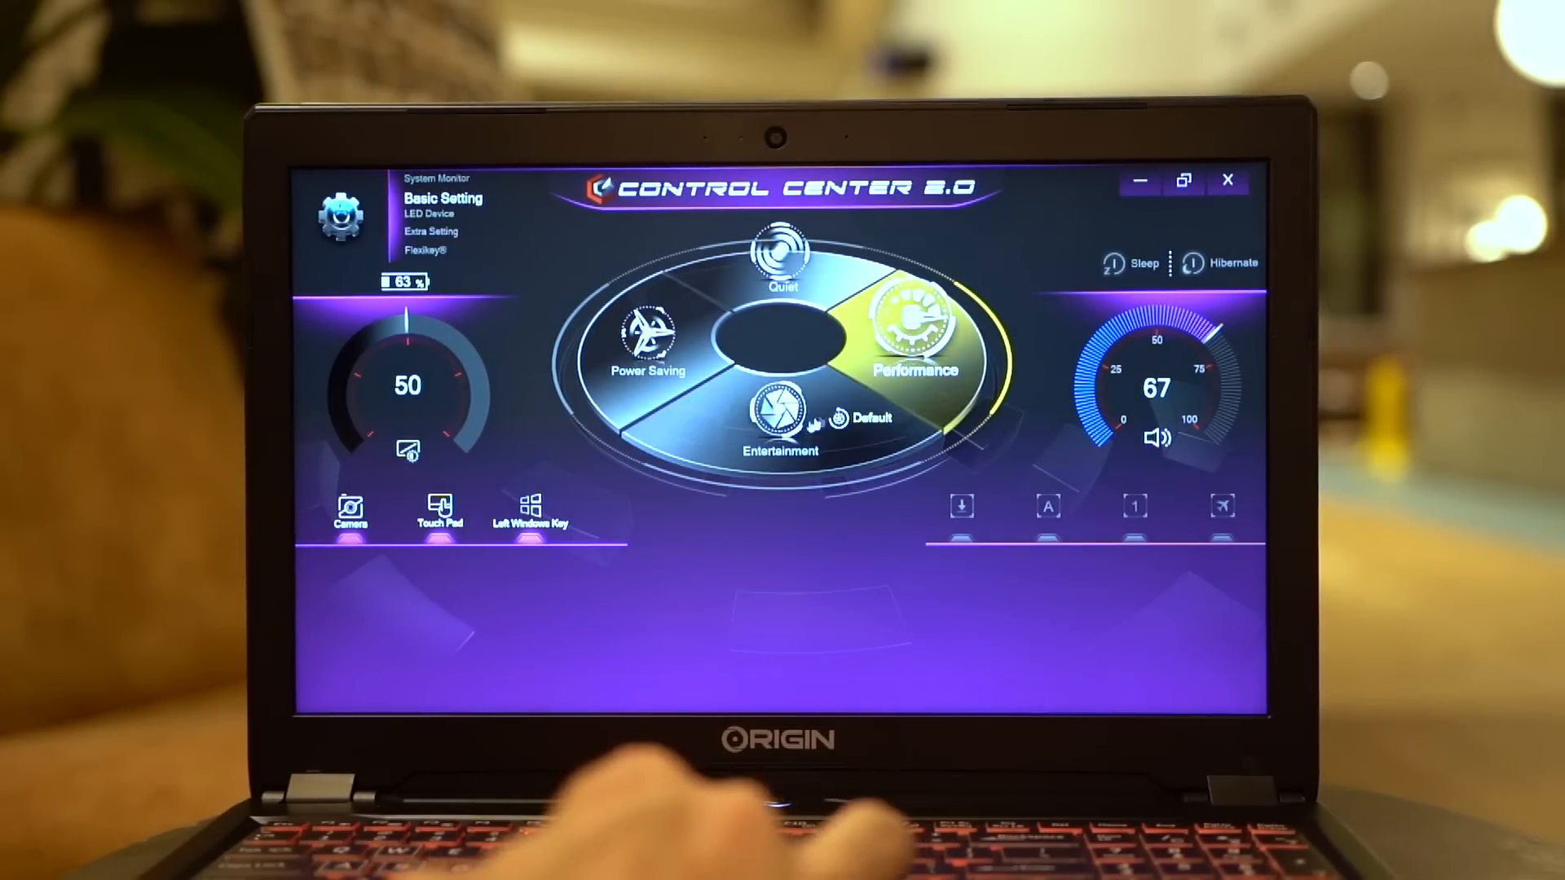
pyautogui.click(779, 414)
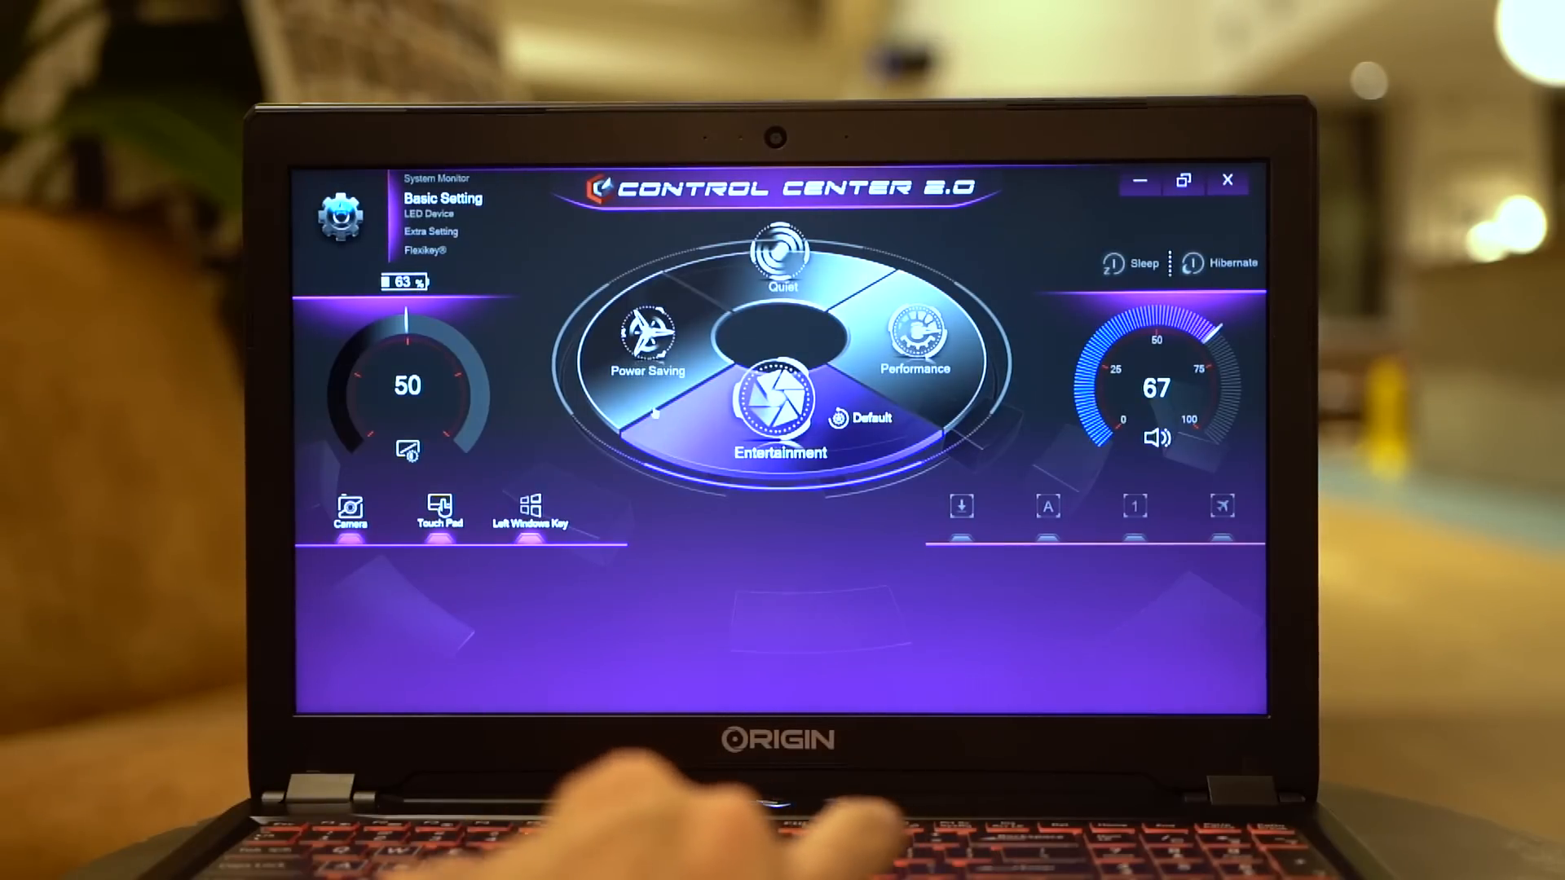